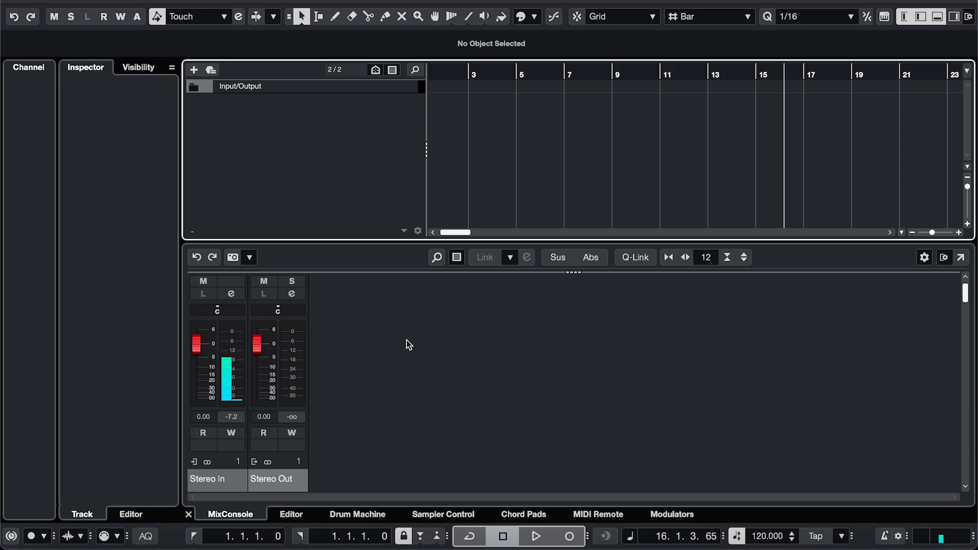
# - Create a mono audio track Audio 01 from Input 1, routed to Stereo Out
pyautogui.click(194, 70)
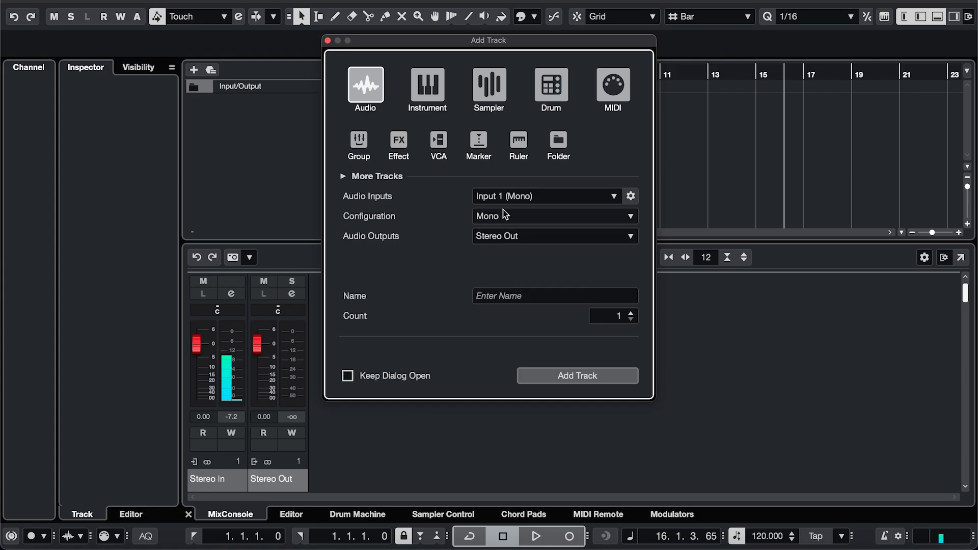
pyautogui.moveTo(561, 199)
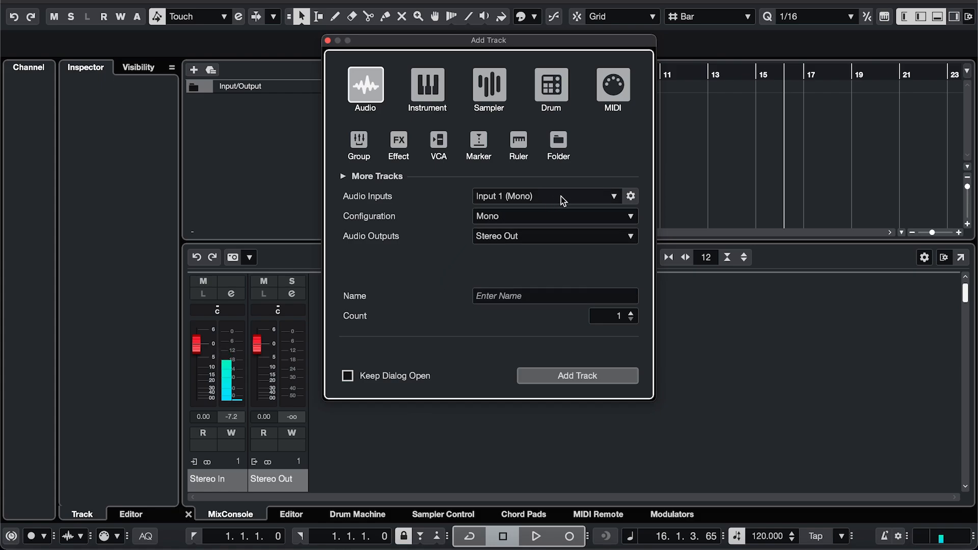
pyautogui.moveTo(558, 357)
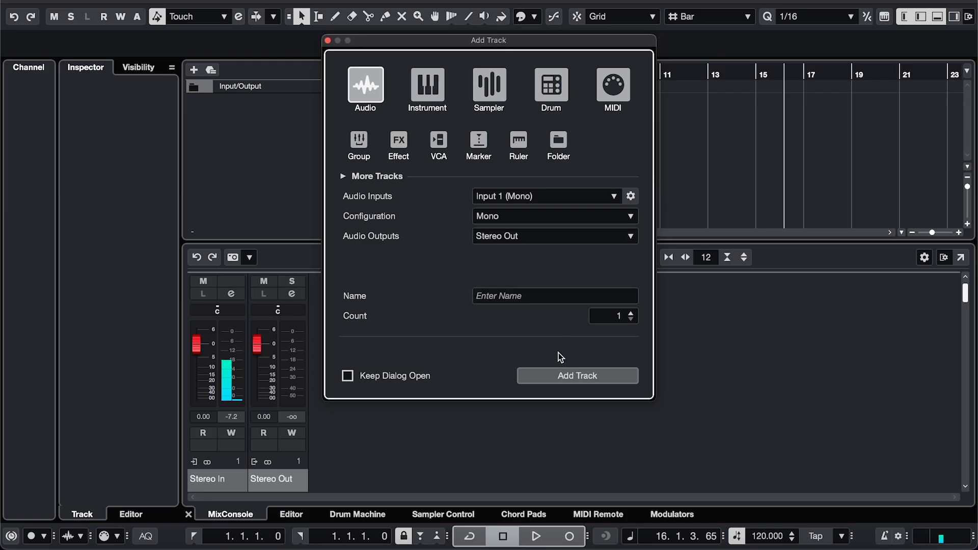
pyautogui.click(577, 376)
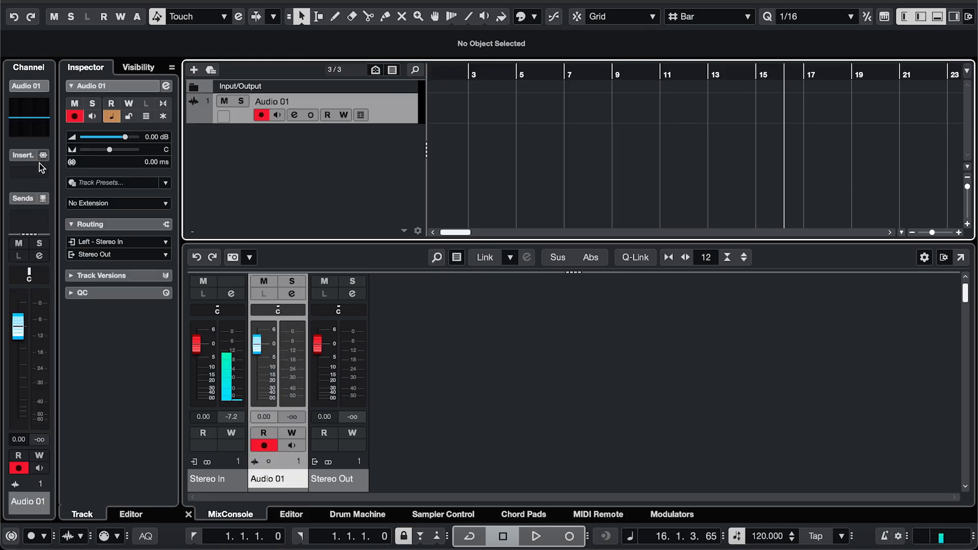
# - Insert Pitch Perfekt in an effect slot on Audio 01 and position its window
pyautogui.click(43, 155)
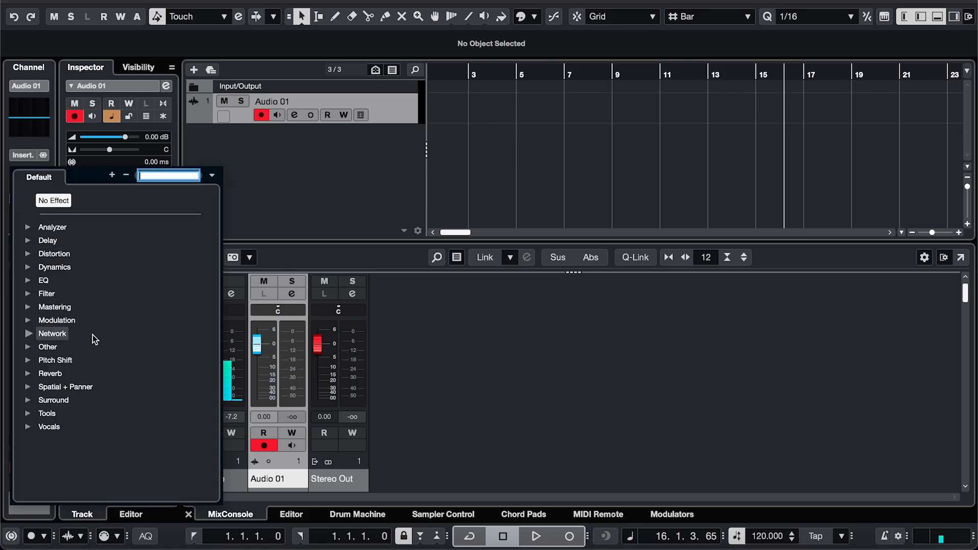
pyautogui.click(48, 346)
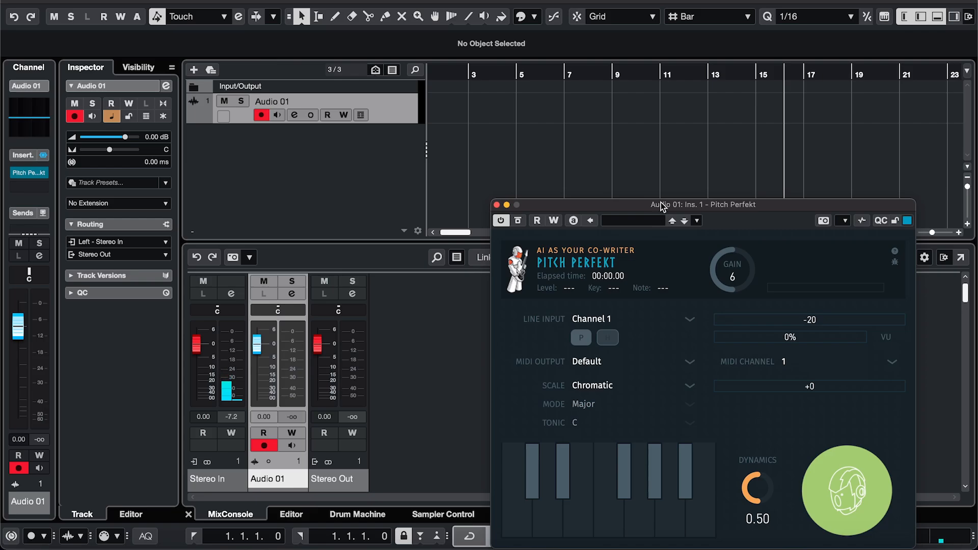
pyautogui.moveTo(661, 205); pyautogui.dragTo(646, 142)
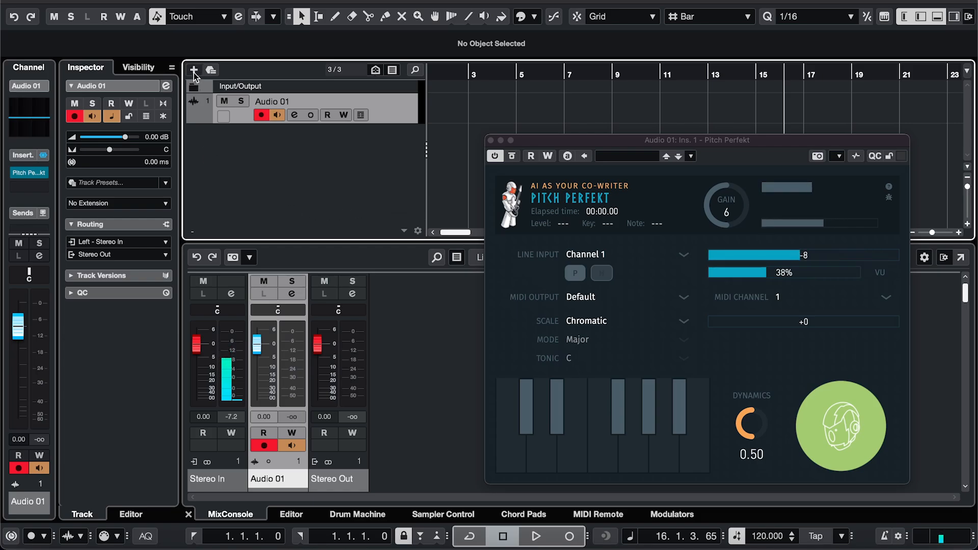
# - Create a Mini V3 instrument track with MIDI input from Audio 01: Ins. 1 Pitch Perfekt
pyautogui.click(193, 71)
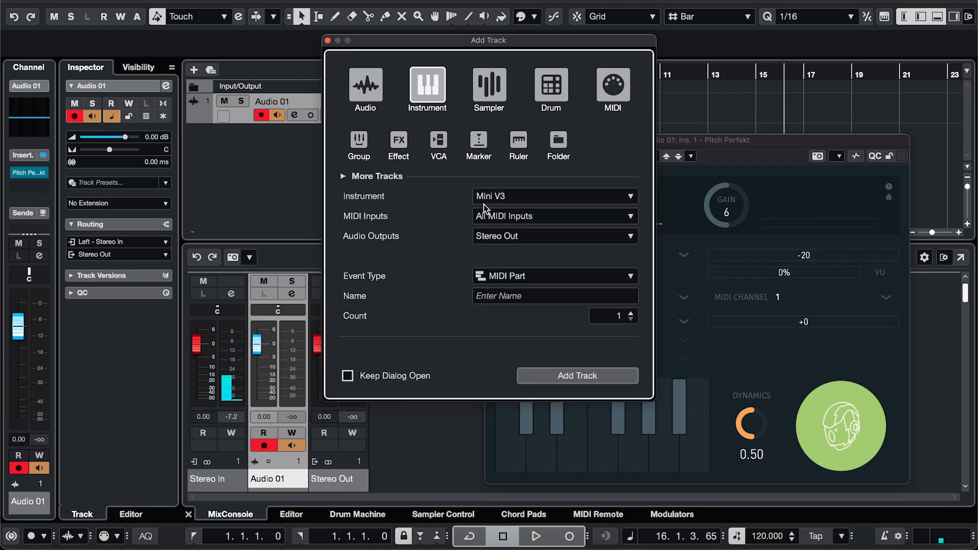
pyautogui.click(629, 216)
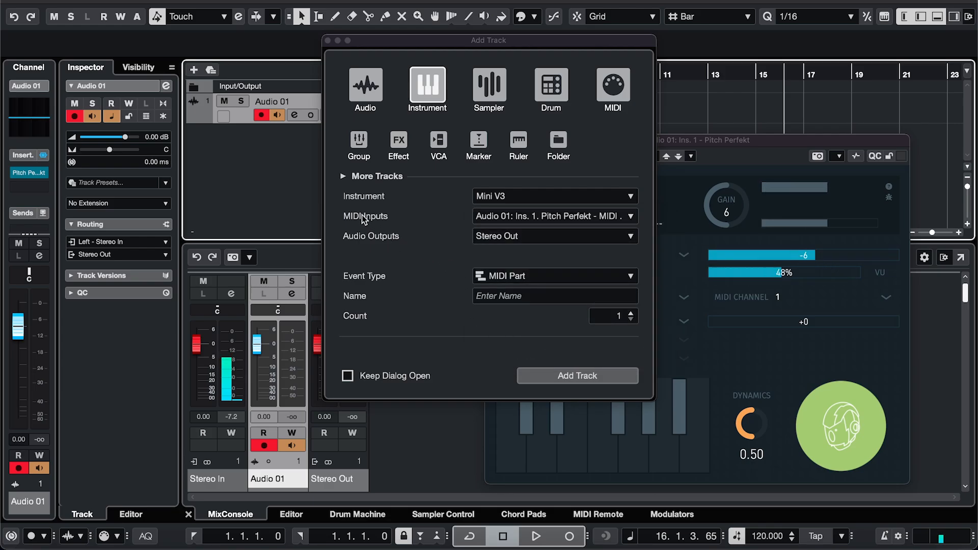
pyautogui.moveTo(417, 284)
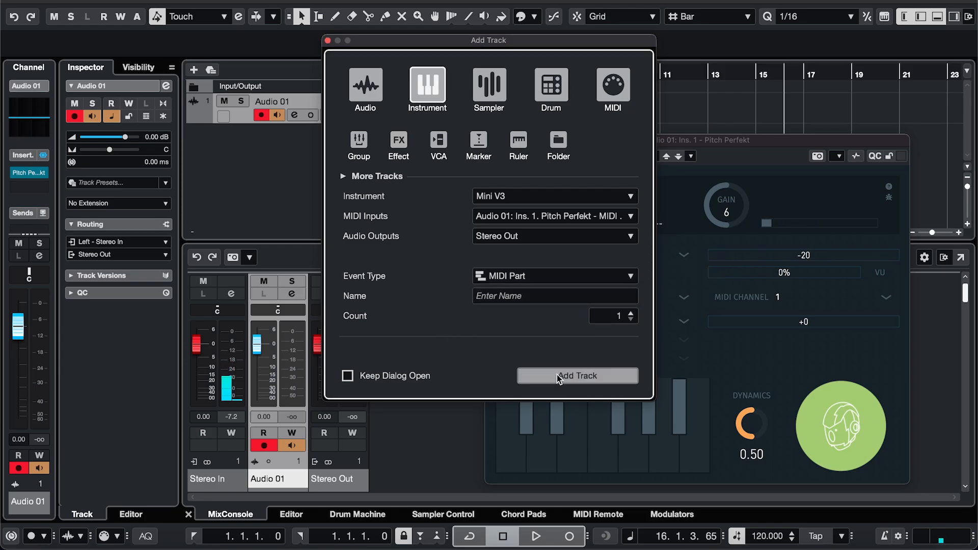
pyautogui.click(576, 376)
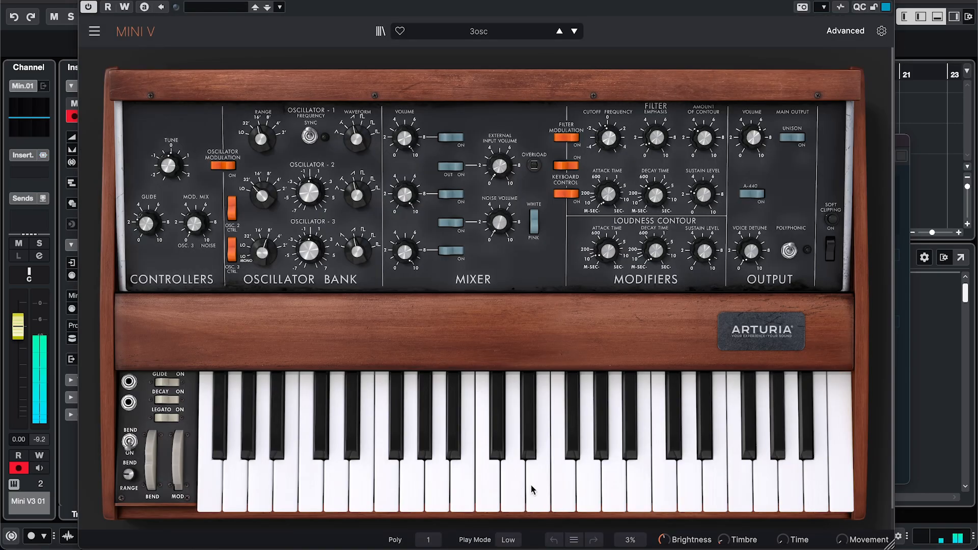
pyautogui.moveTo(504, 305)
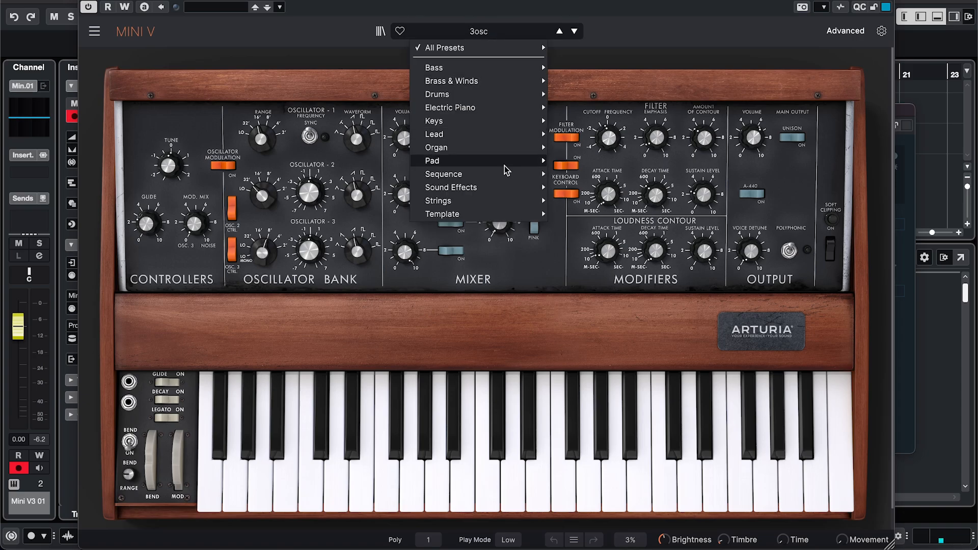
pyautogui.moveTo(438, 200)
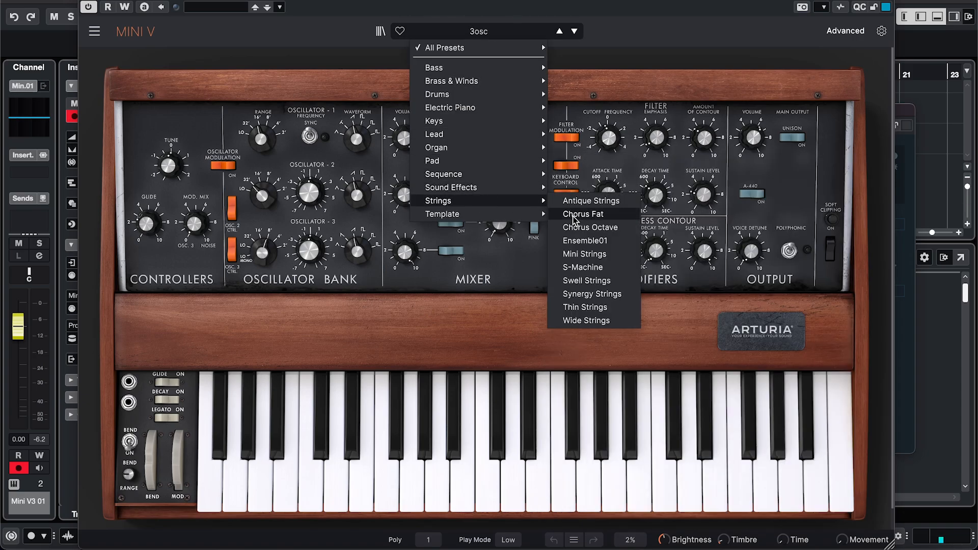
# - Load a Strings preset such as Chorus Fat into Mini V3
pyautogui.click(583, 214)
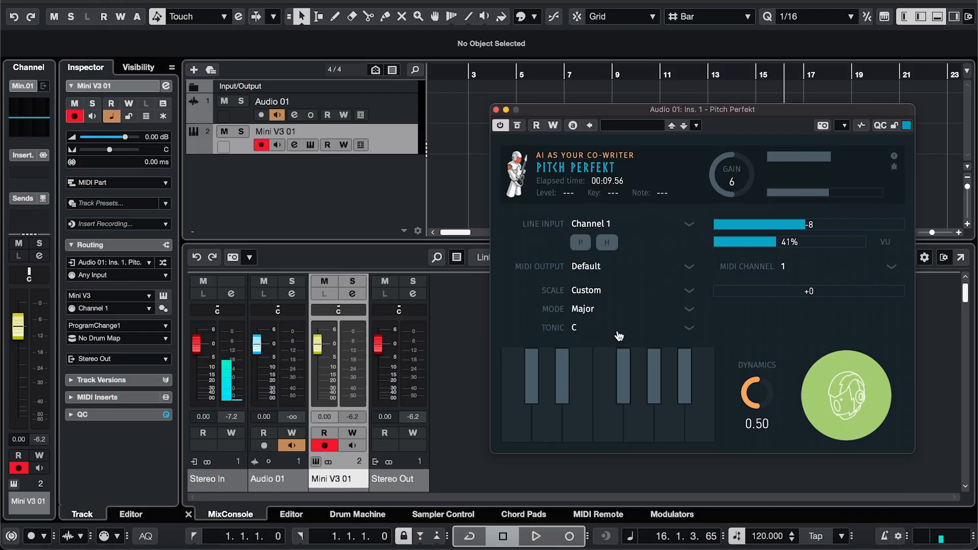
# - Record a harmonized Mini V3 01 MIDI part with Pitch Perfekt's H mode, then stop listening and close it
pyautogui.click(606, 242)
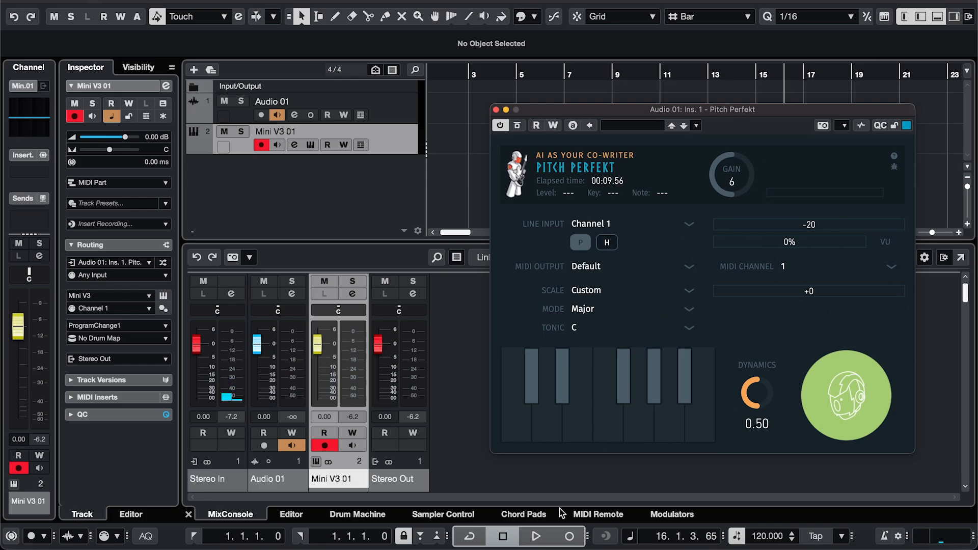
pyautogui.click(534, 537)
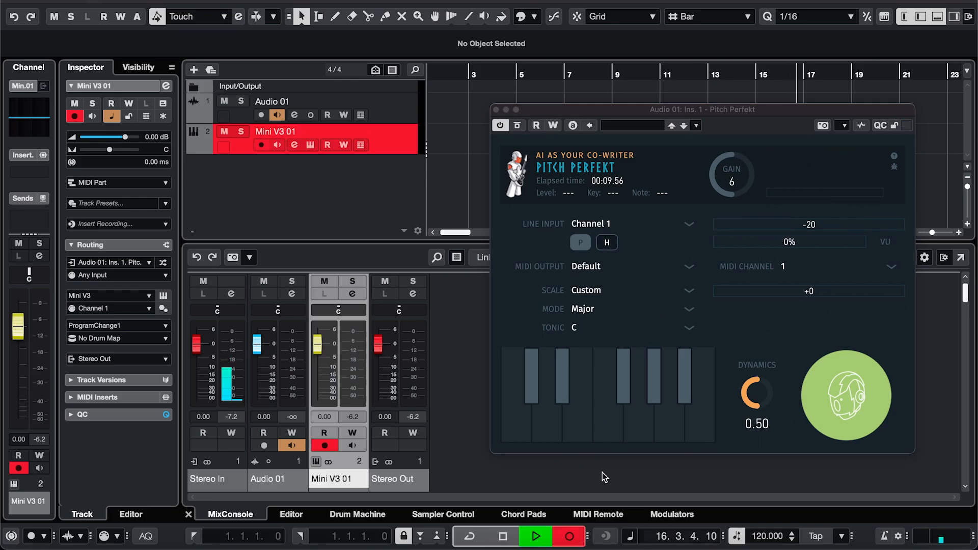
pyautogui.moveTo(846, 402)
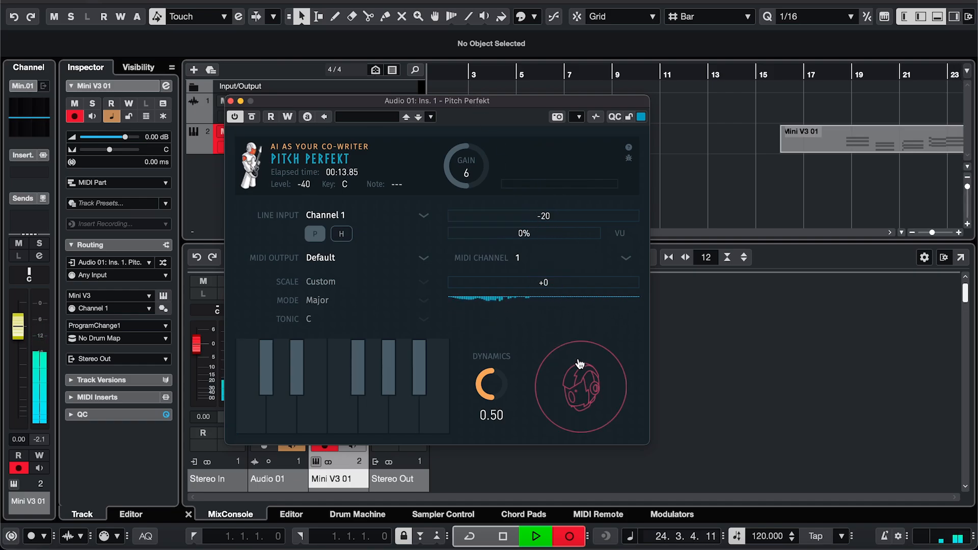
pyautogui.click(581, 387)
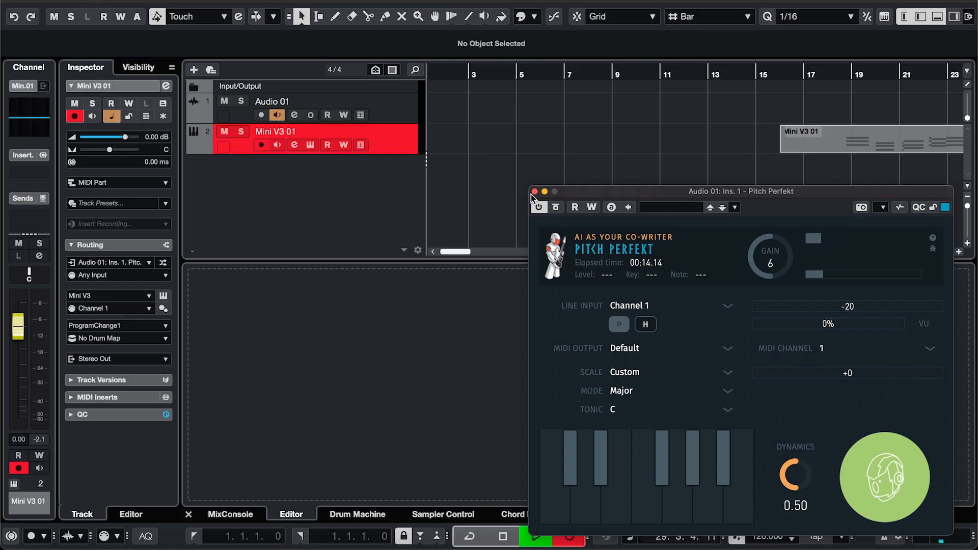
pyautogui.click(535, 192)
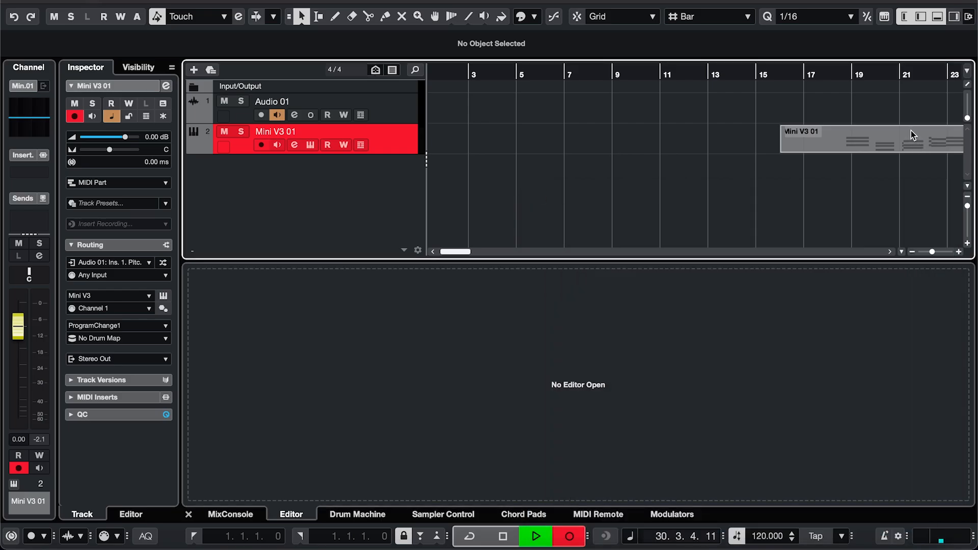
pyautogui.moveTo(889, 146)
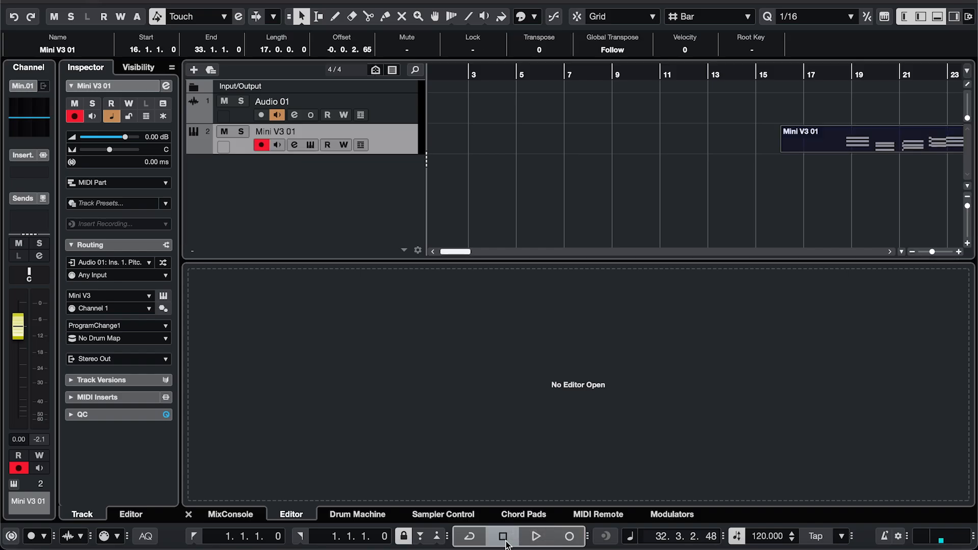
# - Show the Mini V3 01 part's recorded chord notes in the lower-zone Key Editor
pyautogui.click(290, 514)
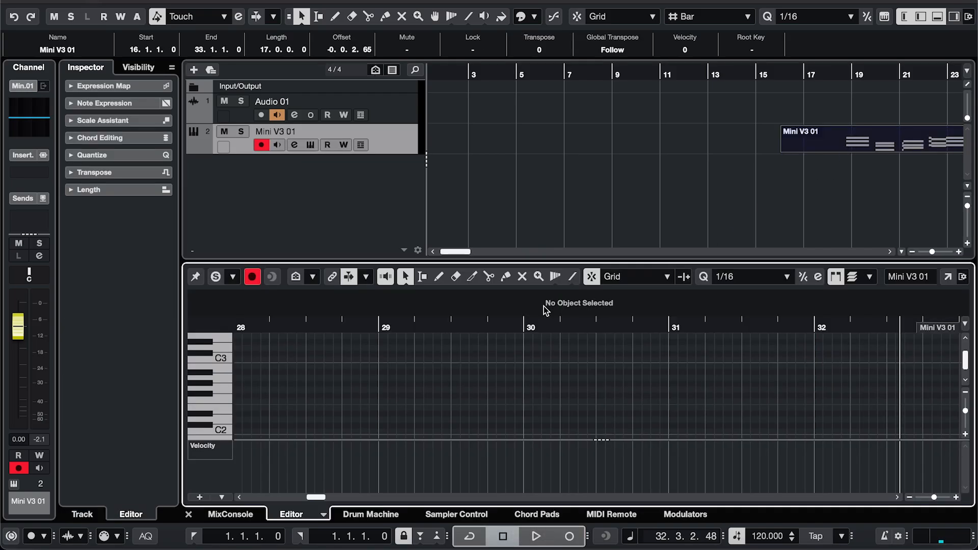
pyautogui.scroll(-3)
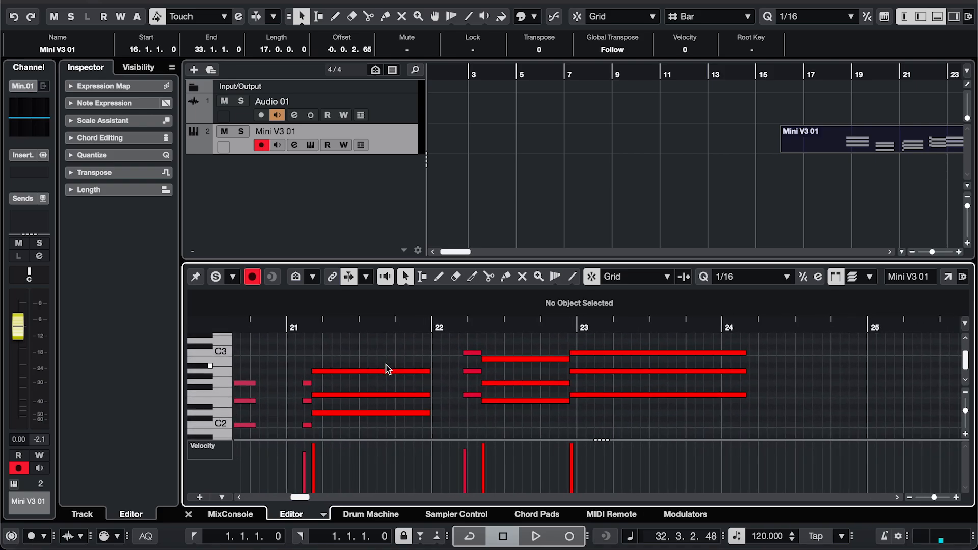
pyautogui.hscroll(-3)
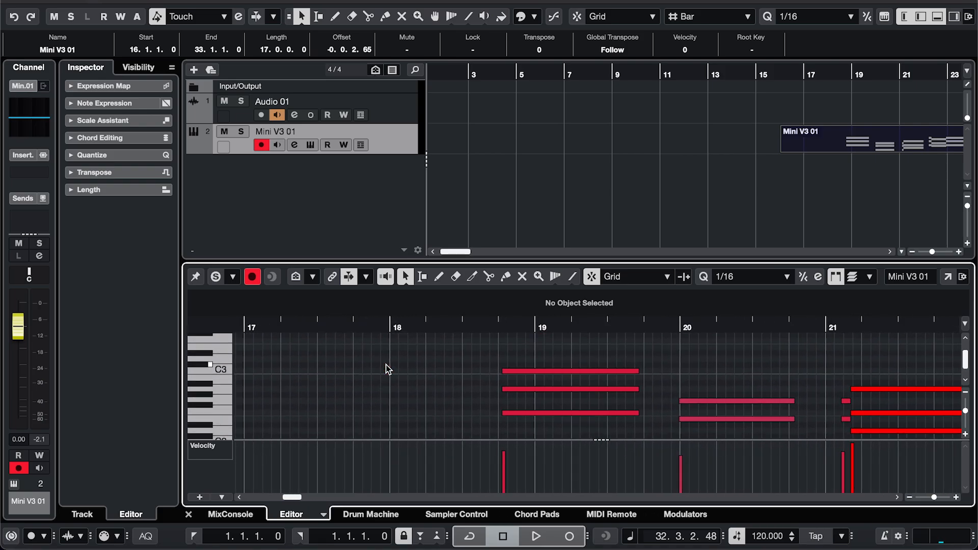